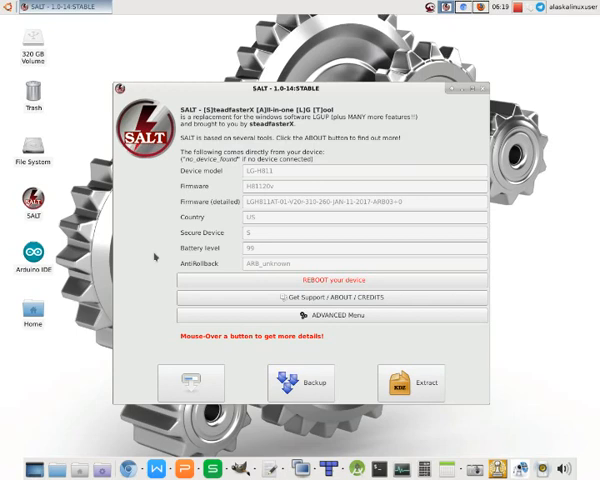
mouse_move(308, 176)
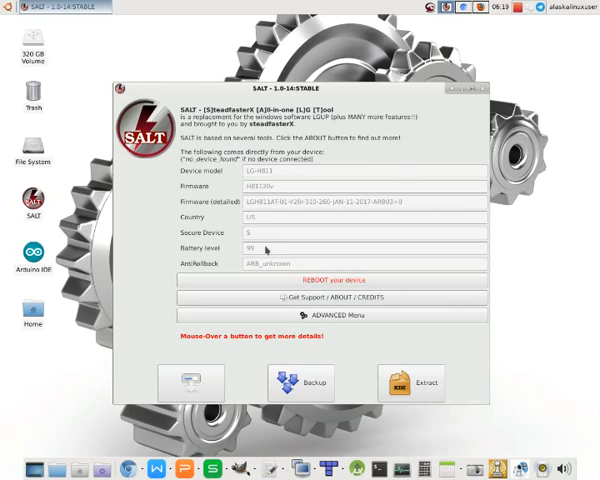
mouse_move(338, 270)
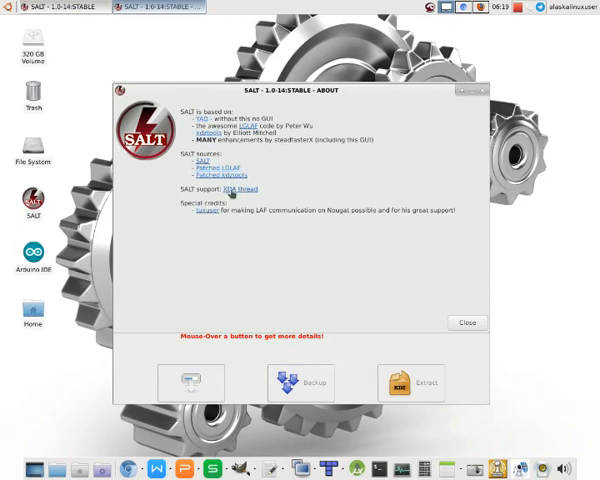
mouse_move(338, 184)
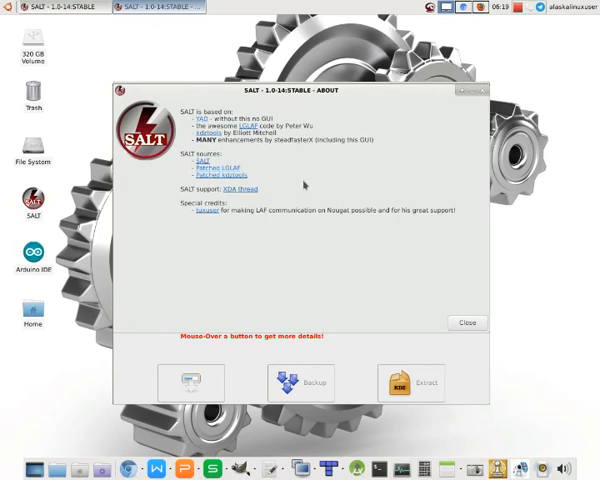
Dismiss the About window to return to SALT's main device view.
click(466, 322)
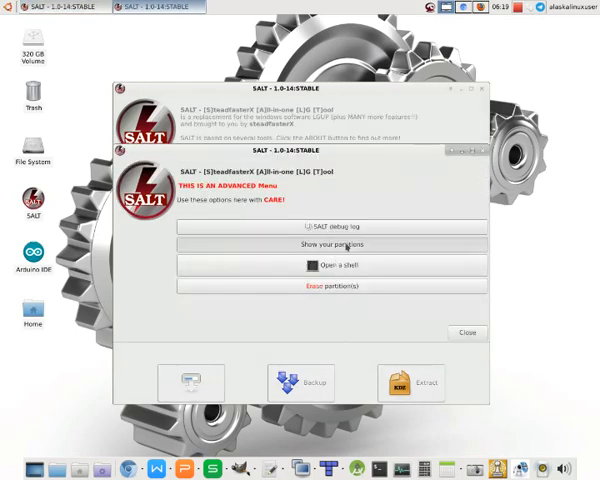
click(336, 244)
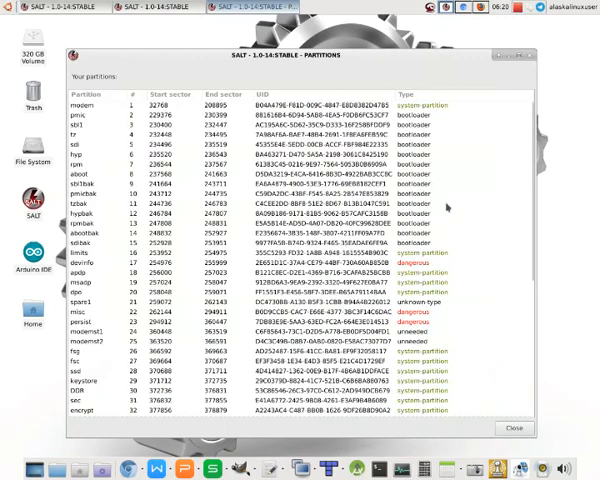
scroll(down, 3)
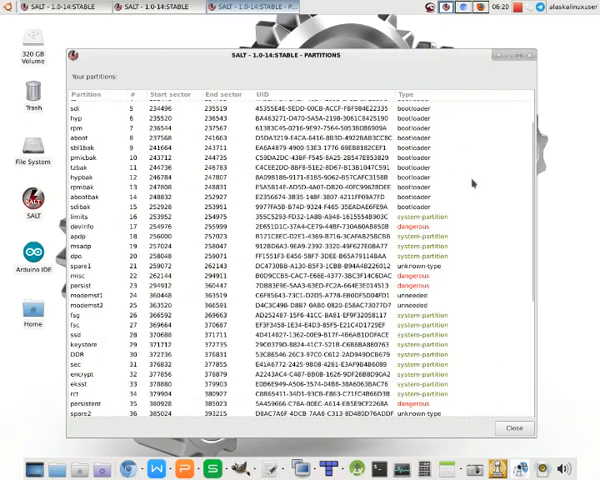
scroll(down, 3)
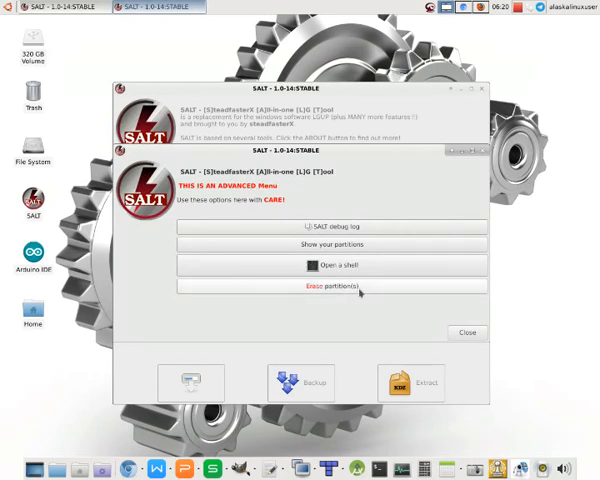
mouse_move(360, 266)
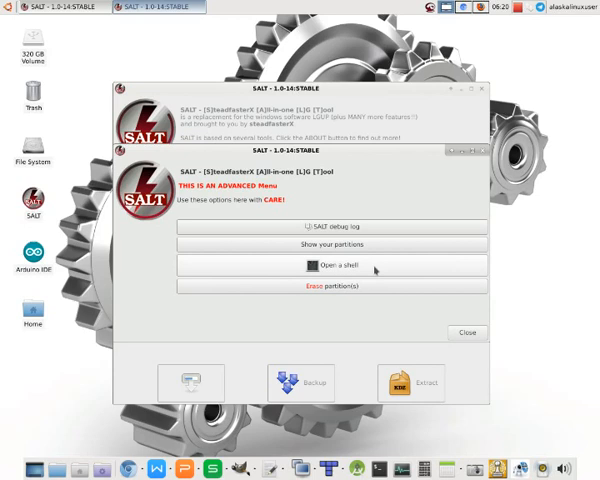
Launch a command shell on the phone, then leave the Advanced Menu for the main device details.
click(332, 266)
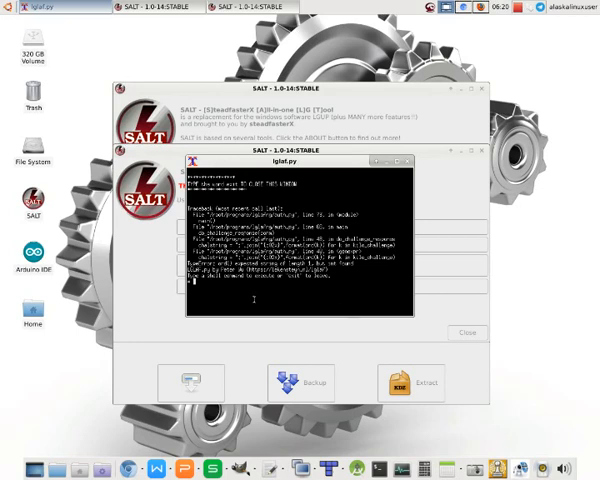
mouse_move(356, 278)
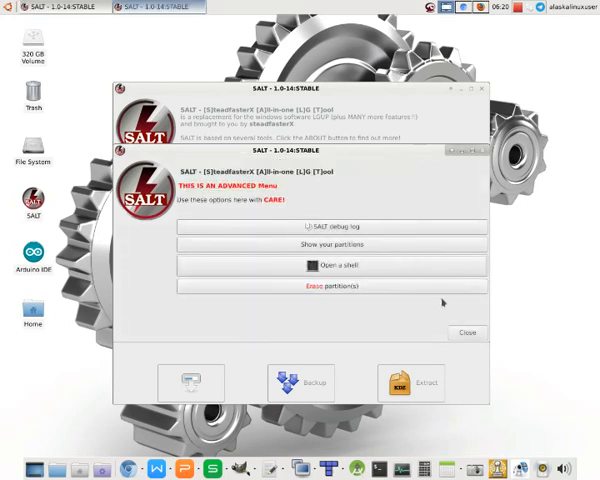
click(466, 332)
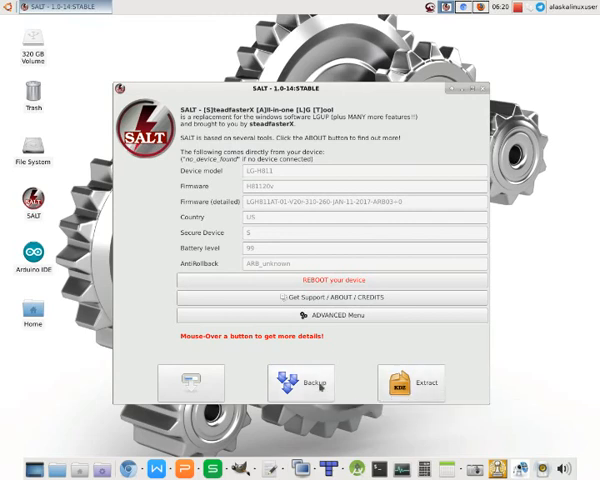
Configure a Basic backup to the default target directory, reaching the READY prompt.
click(302, 384)
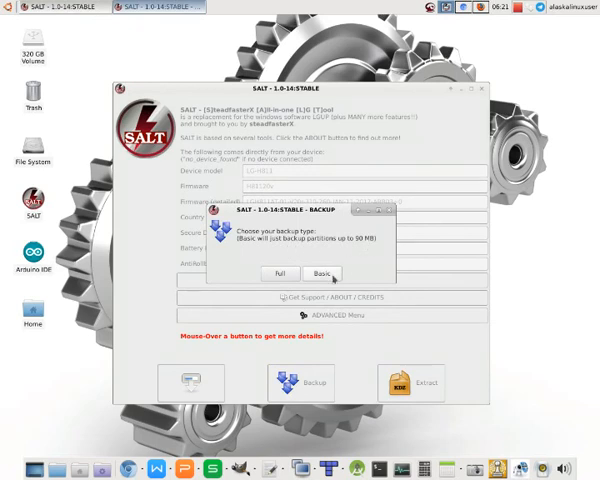
click(322, 272)
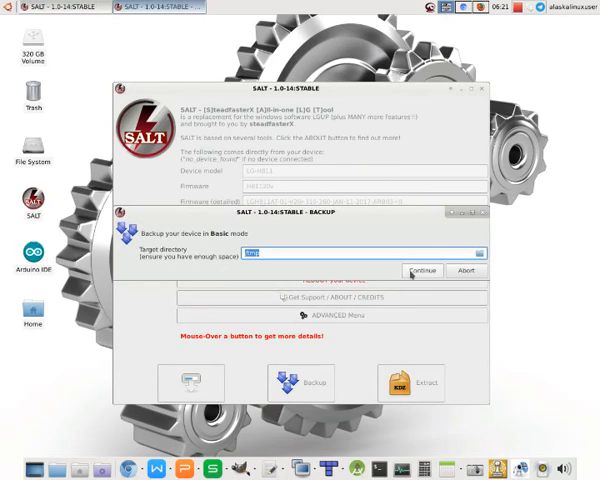
click(424, 270)
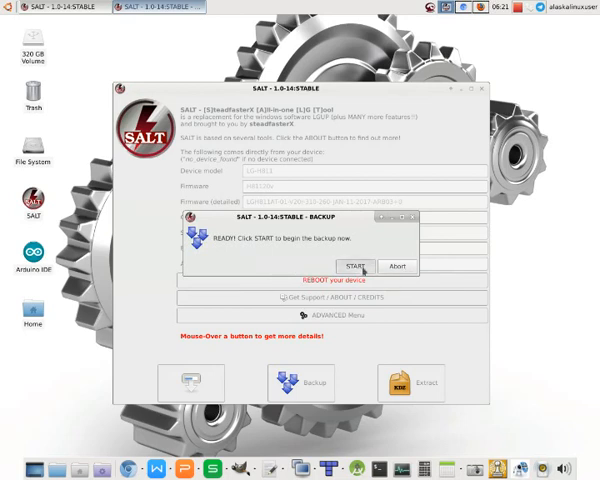
Start the backup and follow the log as partitions are dumped to image files.
click(356, 266)
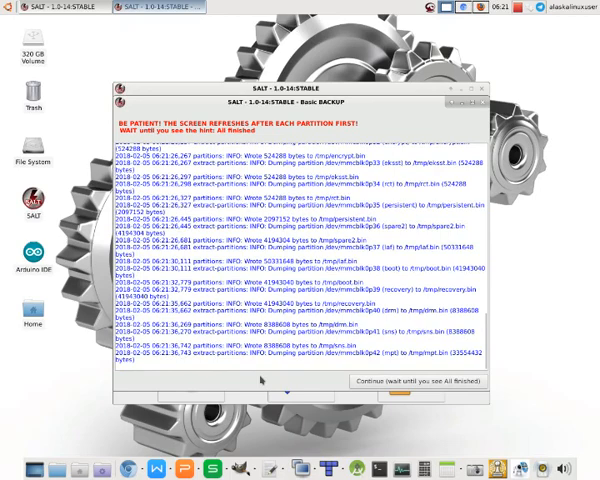
scroll(down, 3)
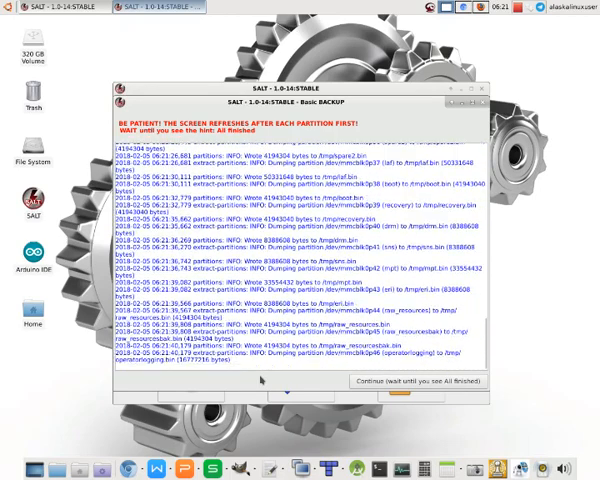